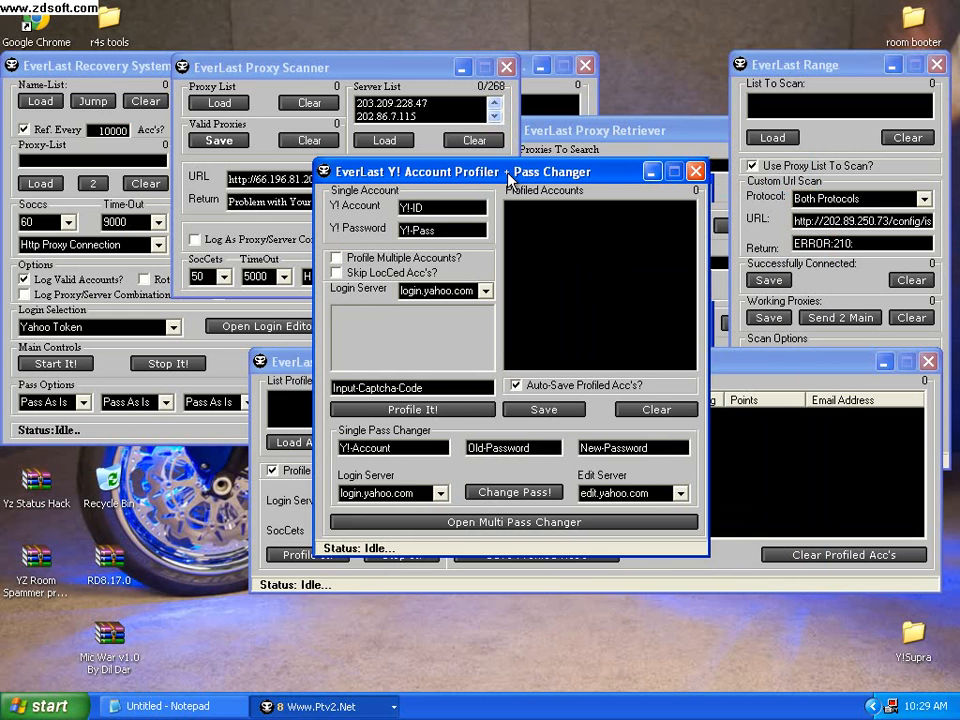
Step: Shift the Account Profiler + Pass Changer window slightly left, then close it
left_click_drag(510, 171, 480, 186)
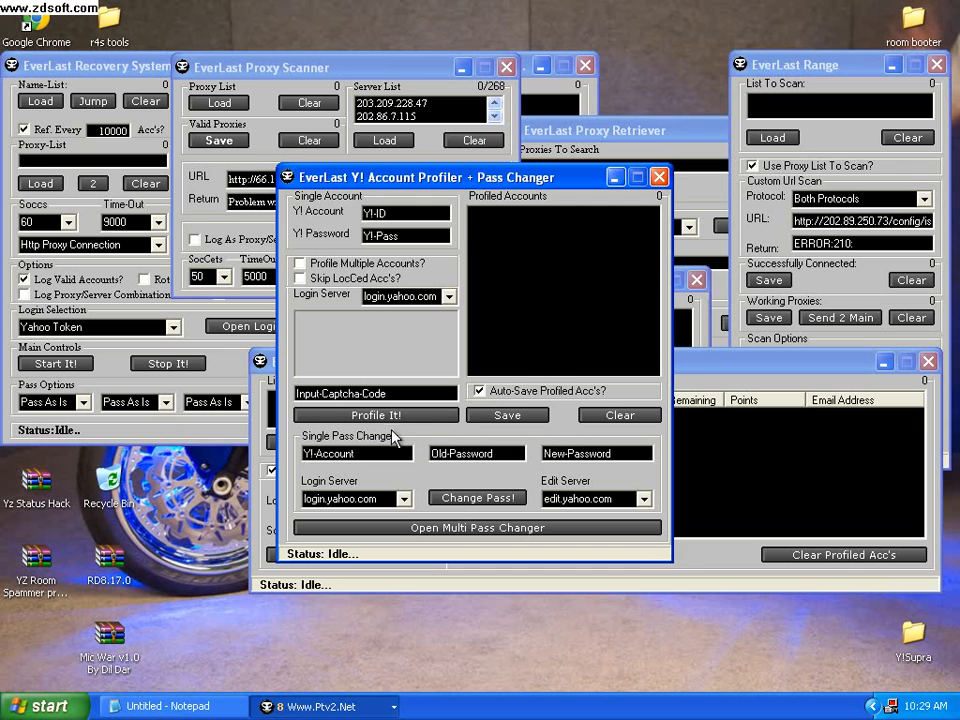
left_click(490, 453)
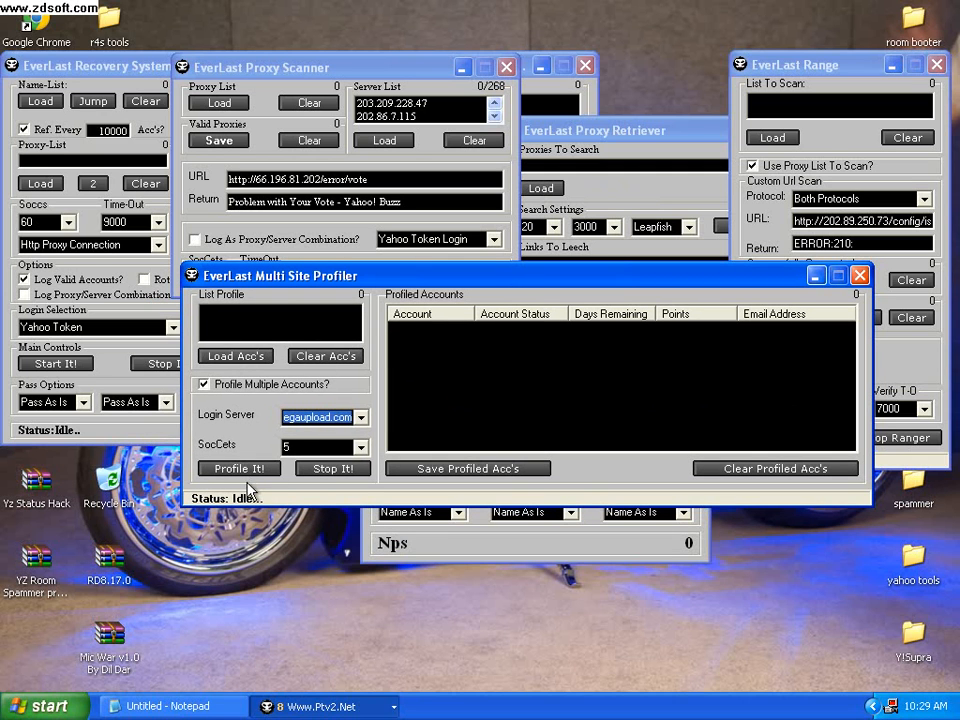
mouse_move(365, 412)
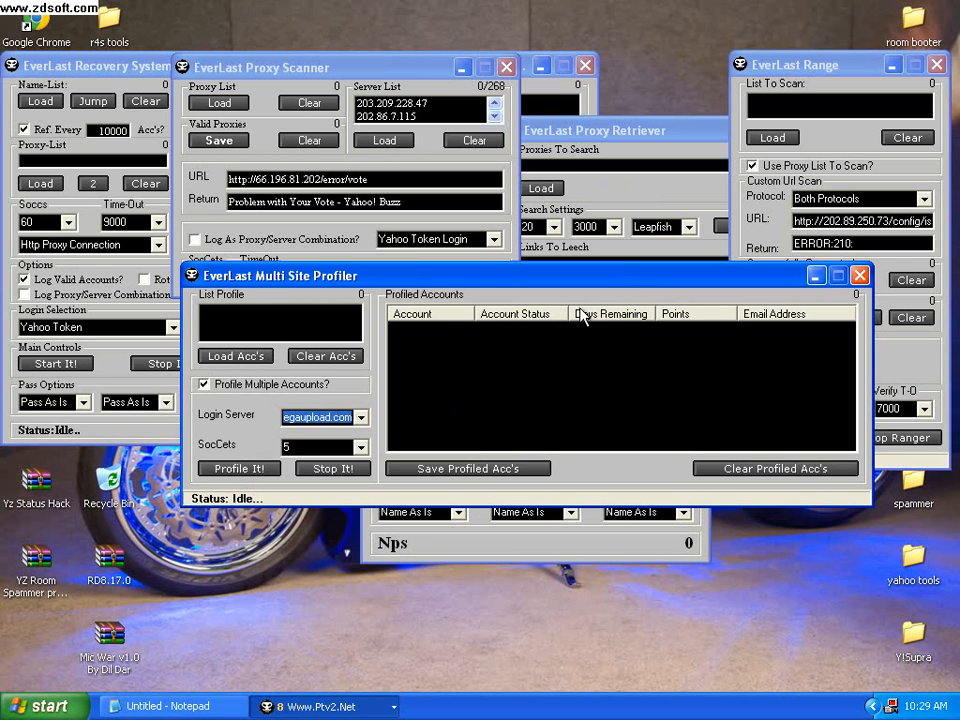
mouse_move(785, 327)
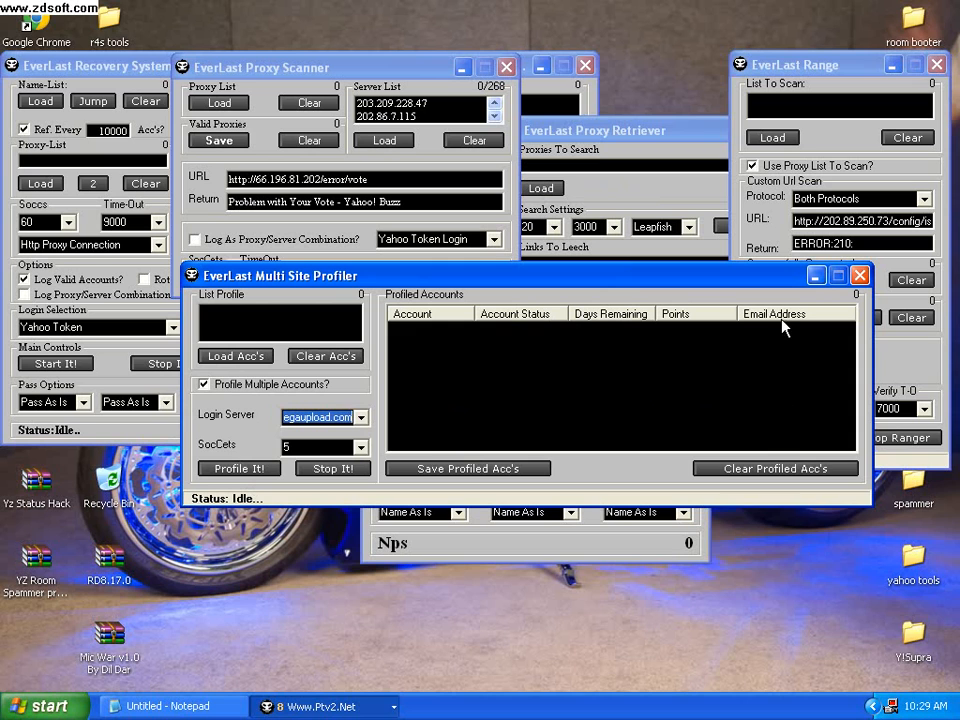
mouse_move(668, 361)
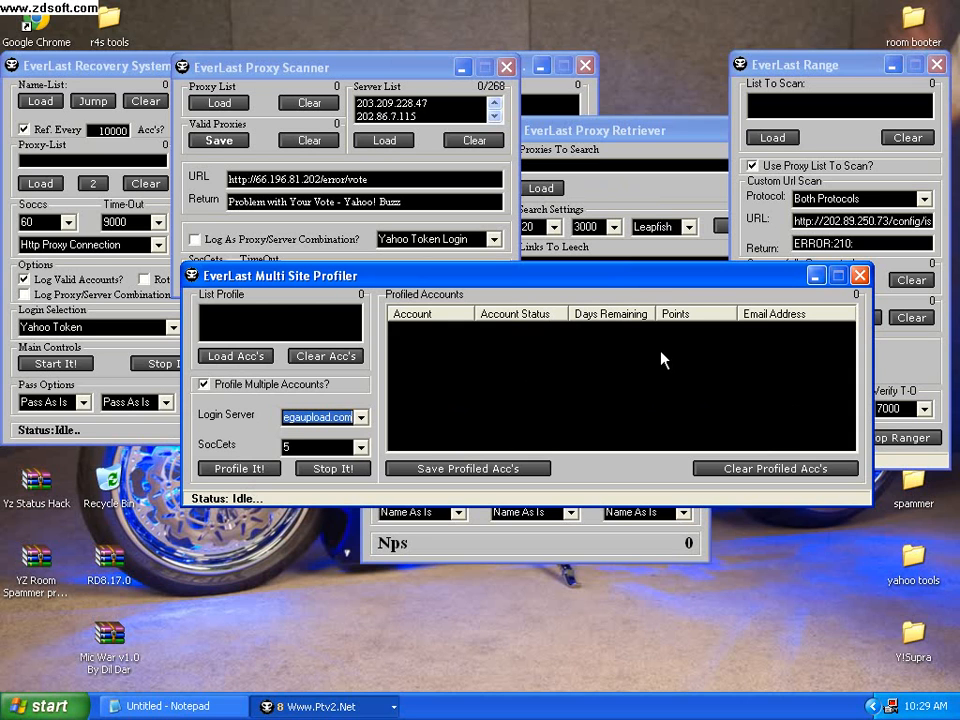
mouse_move(660, 357)
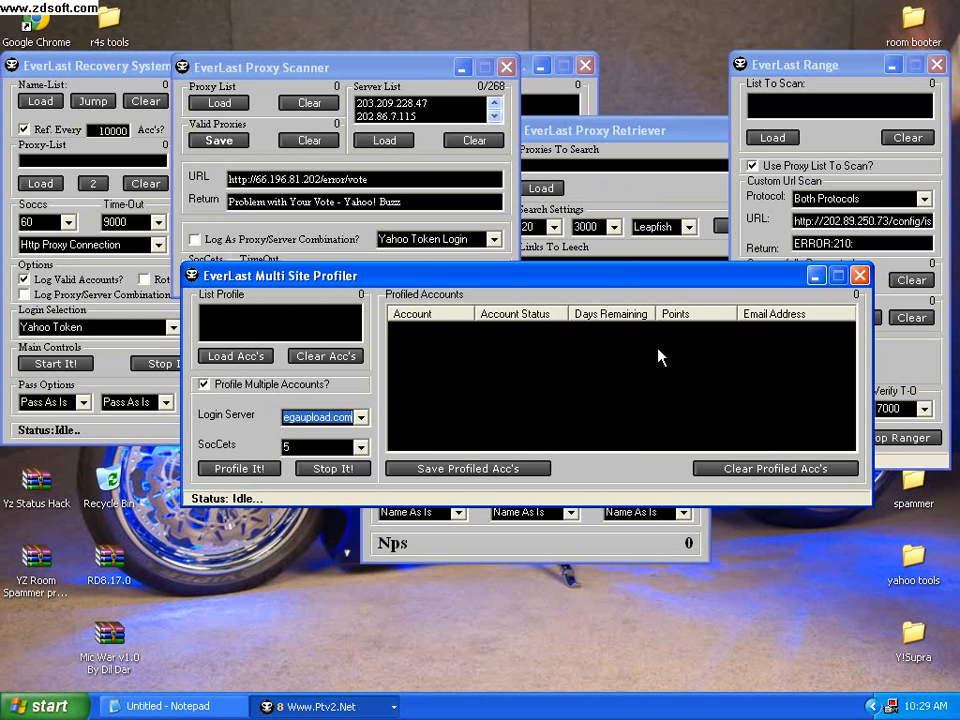
mouse_move(530, 468)
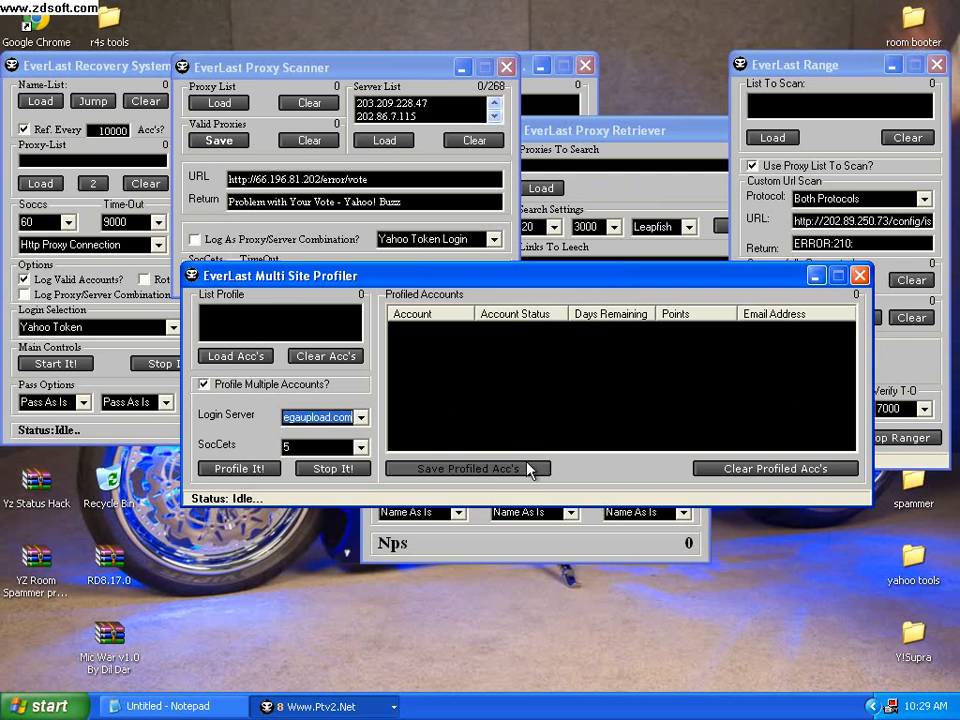
mouse_move(868, 516)
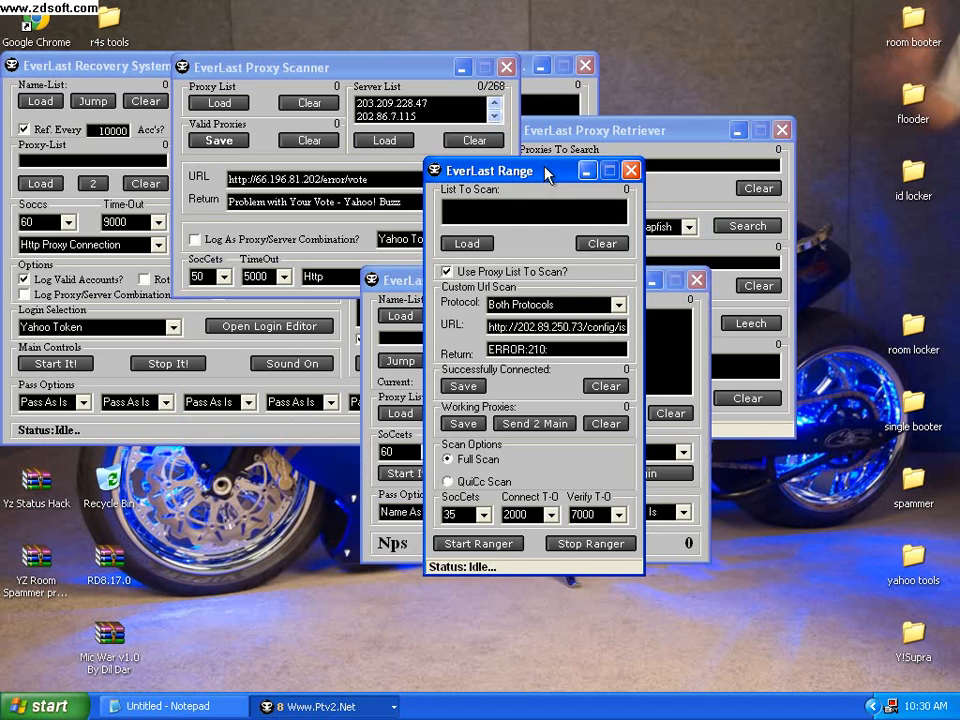
Step: Drag the EverLast Range window toward the centre of the screen
left_click_drag(545, 170, 505, 172)
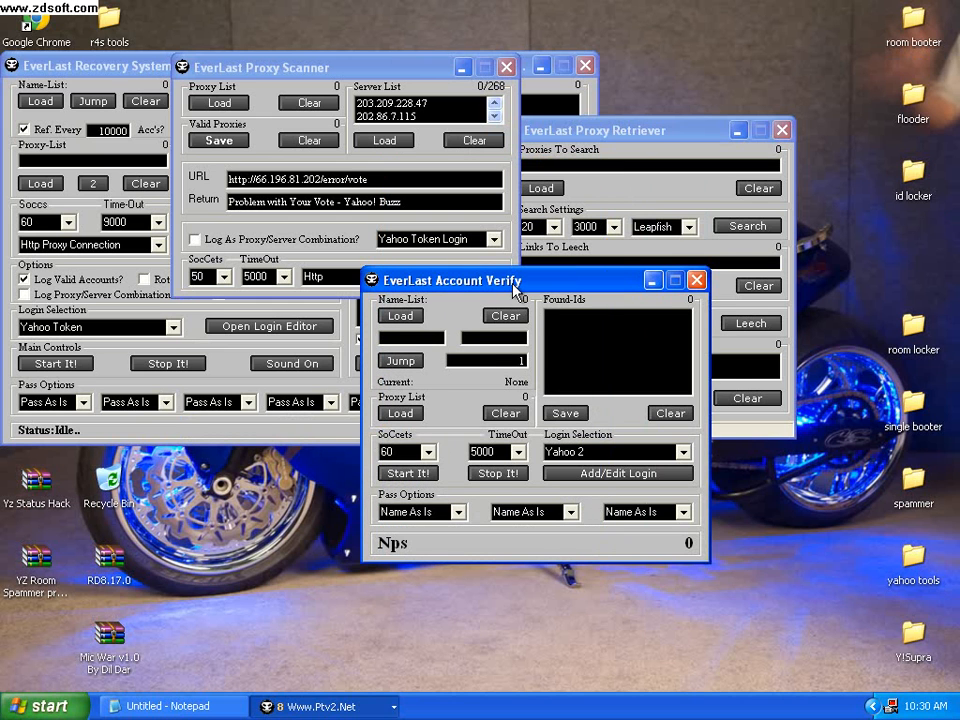
Step: Move the Account Verify window up and then further left toward centre
left_click_drag(510, 280, 510, 268)
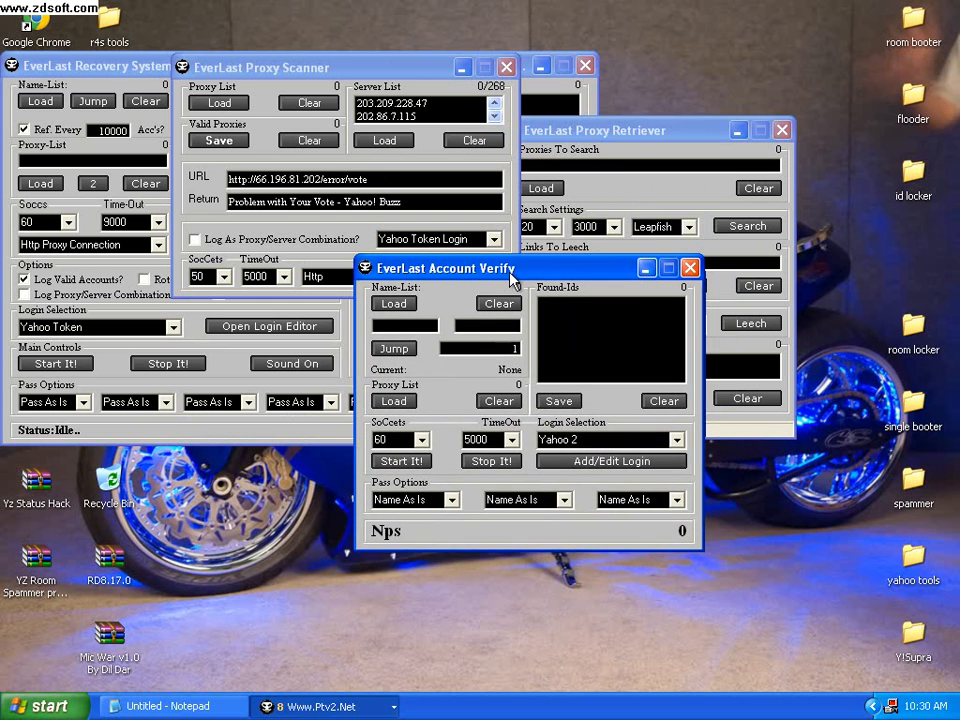
left_click_drag(445, 268, 380, 285)
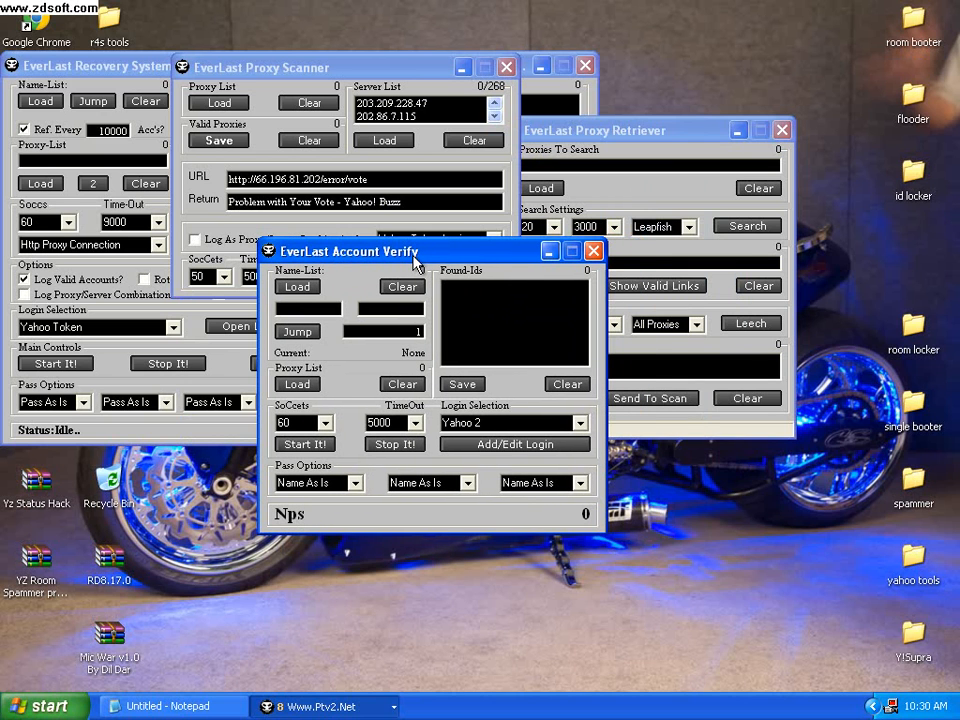
mouse_move(425, 258)
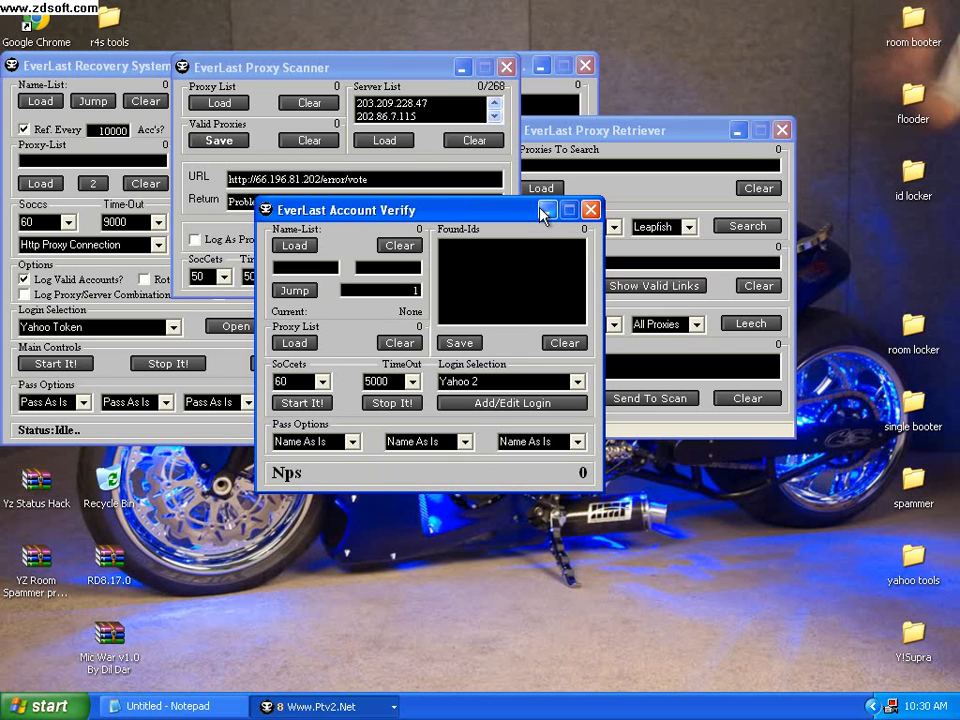
mouse_move(547, 216)
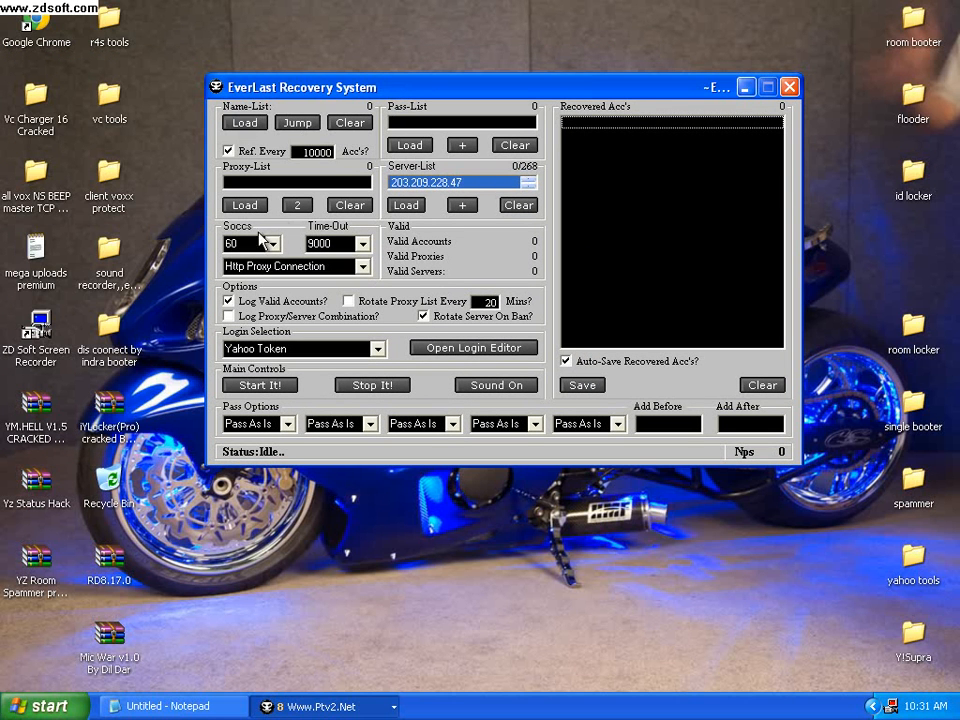
mouse_move(277, 237)
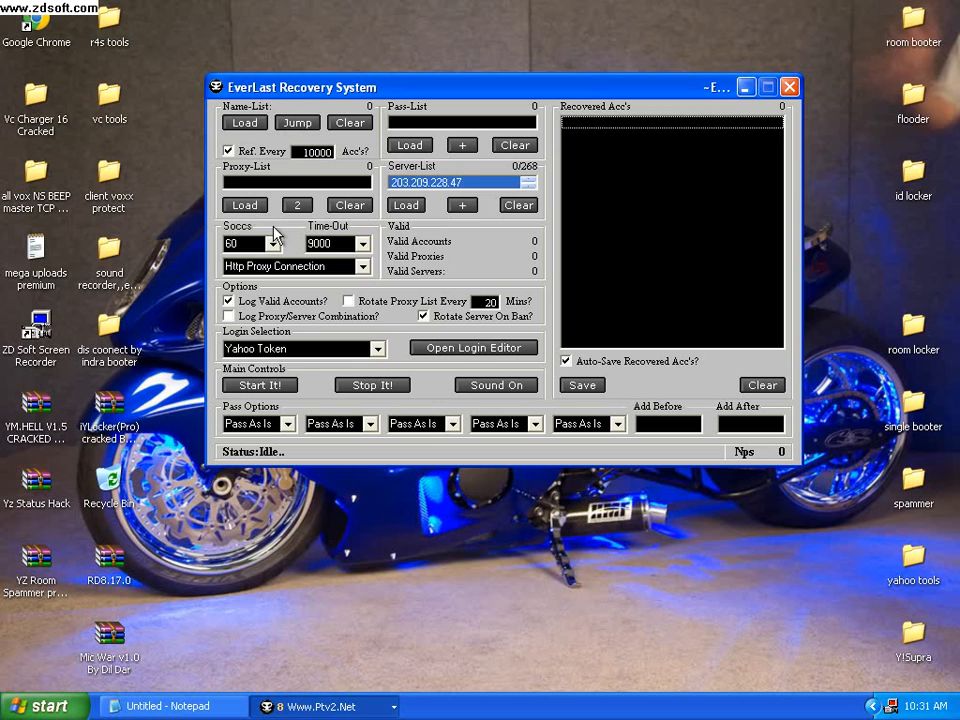
mouse_move(423, 390)
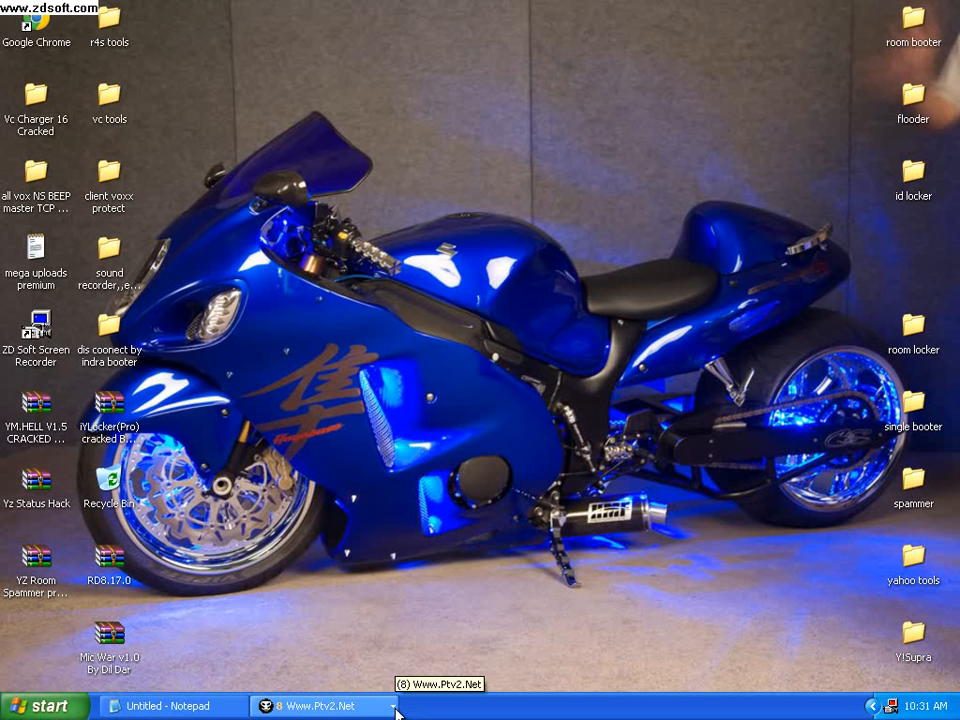
mouse_move(475, 697)
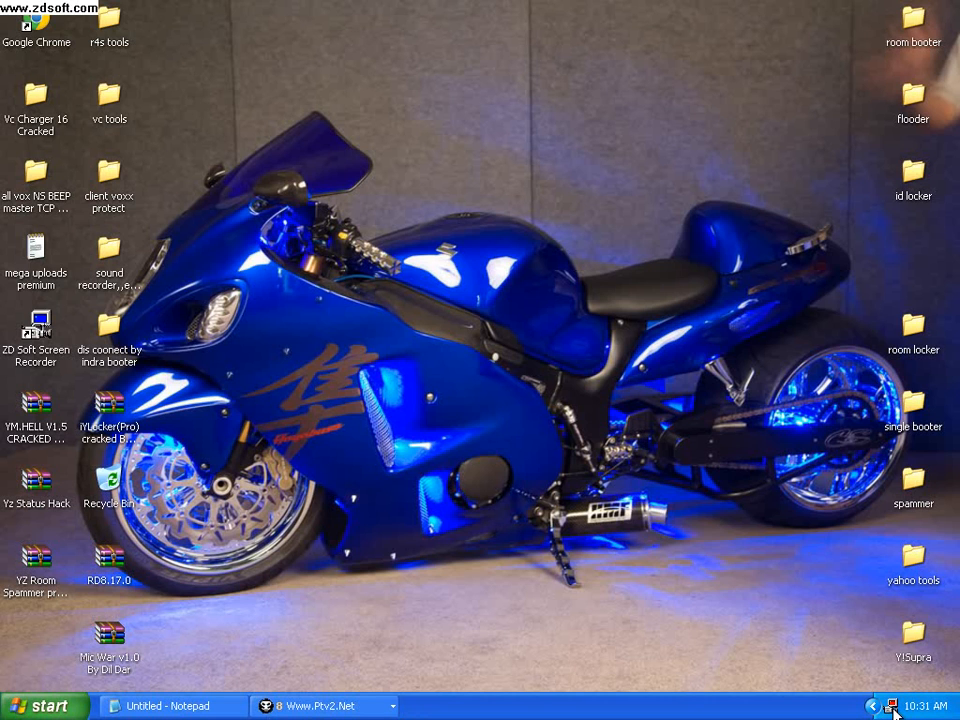
Step: Open the ZD Soft Screen Recorder tray menu showing stop, pause and exit
left_click(893, 705)
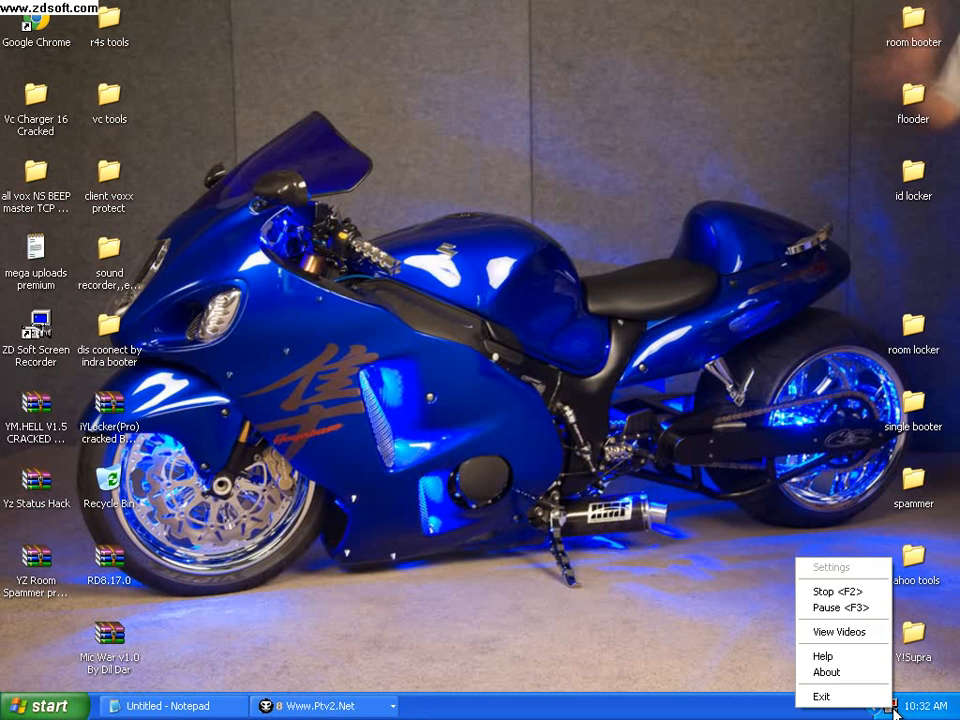